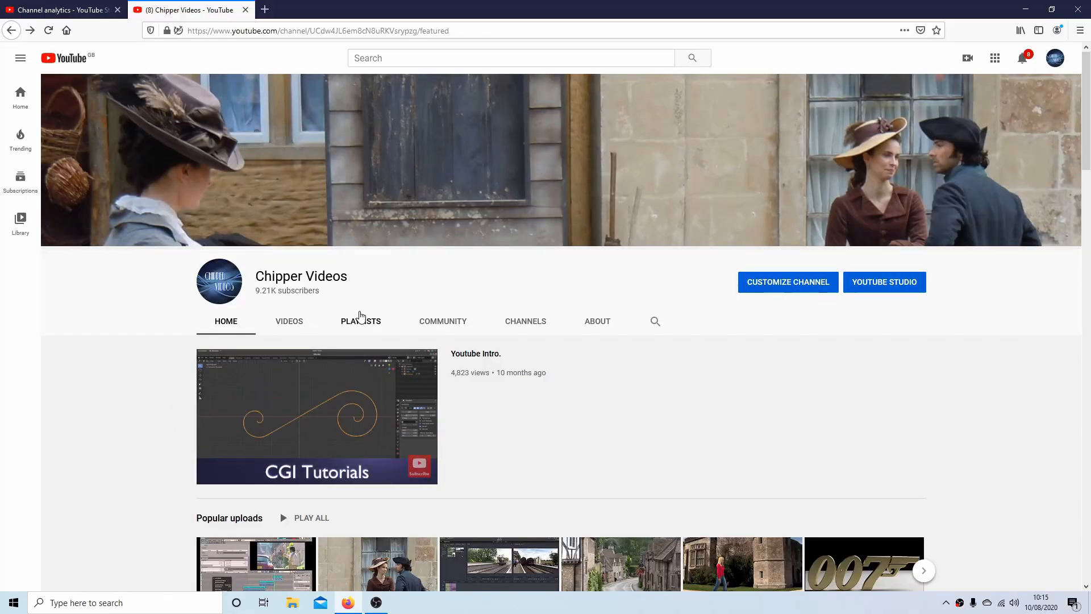
Bring up the right-click actions for Skiing.mp4 in the Videos folder.
left_click(360, 321)
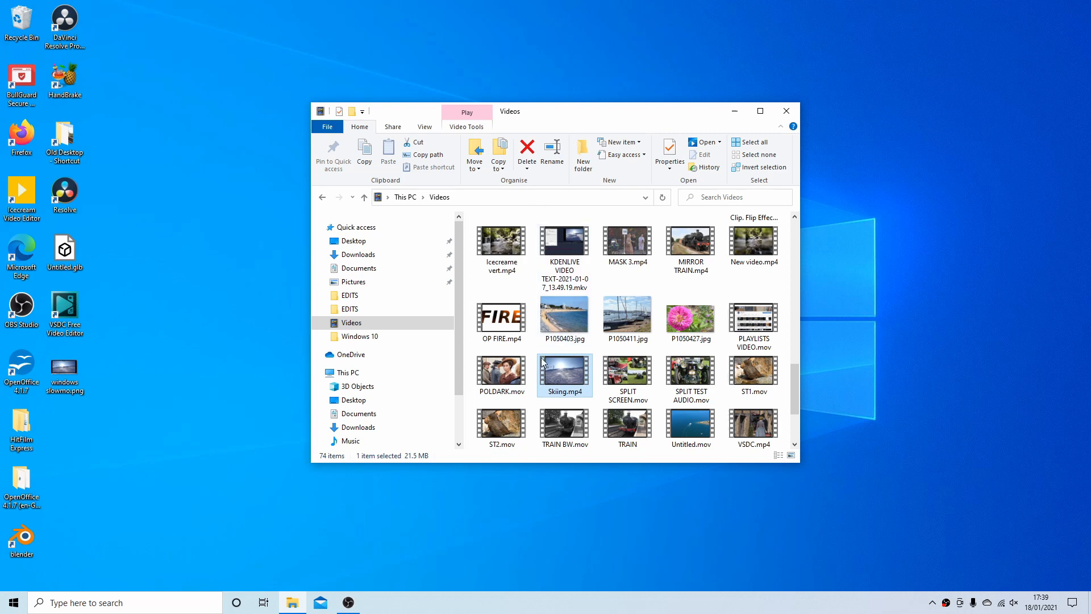
mouse_move(561, 375)
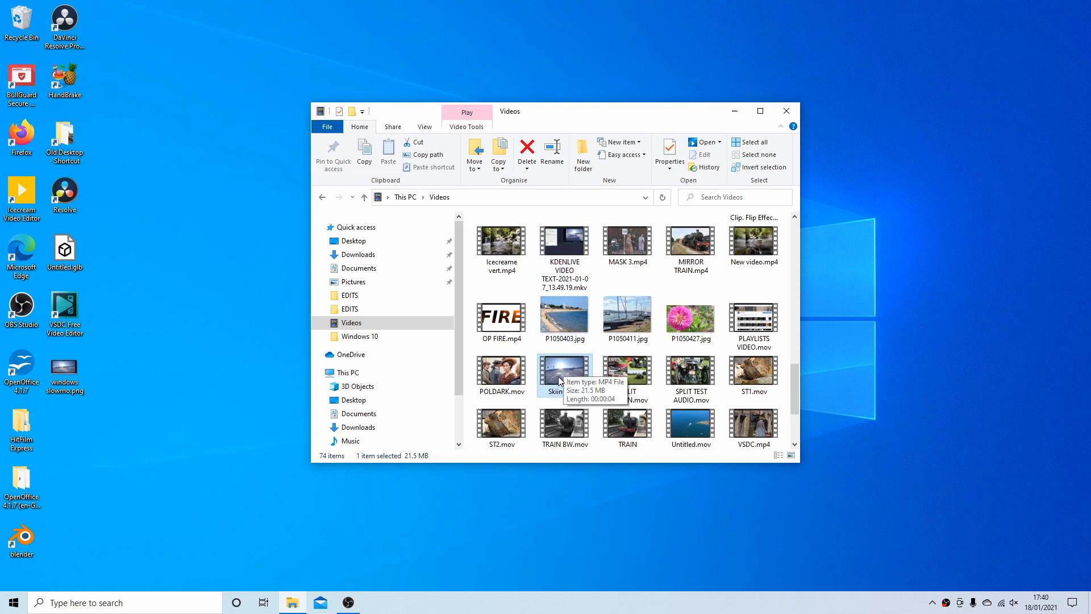
right_click(564, 370)
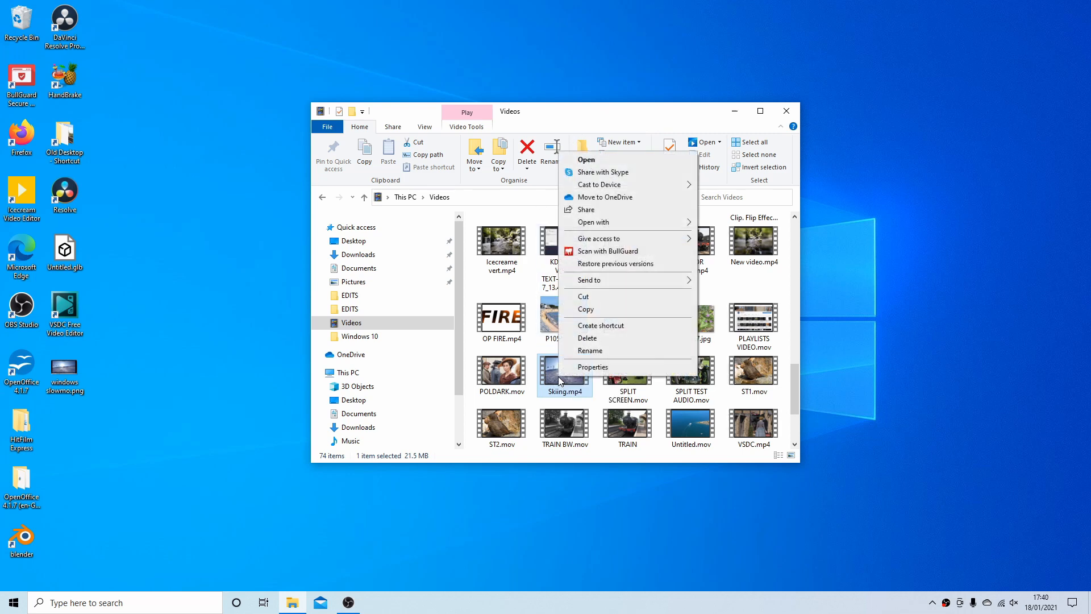
mouse_move(594, 223)
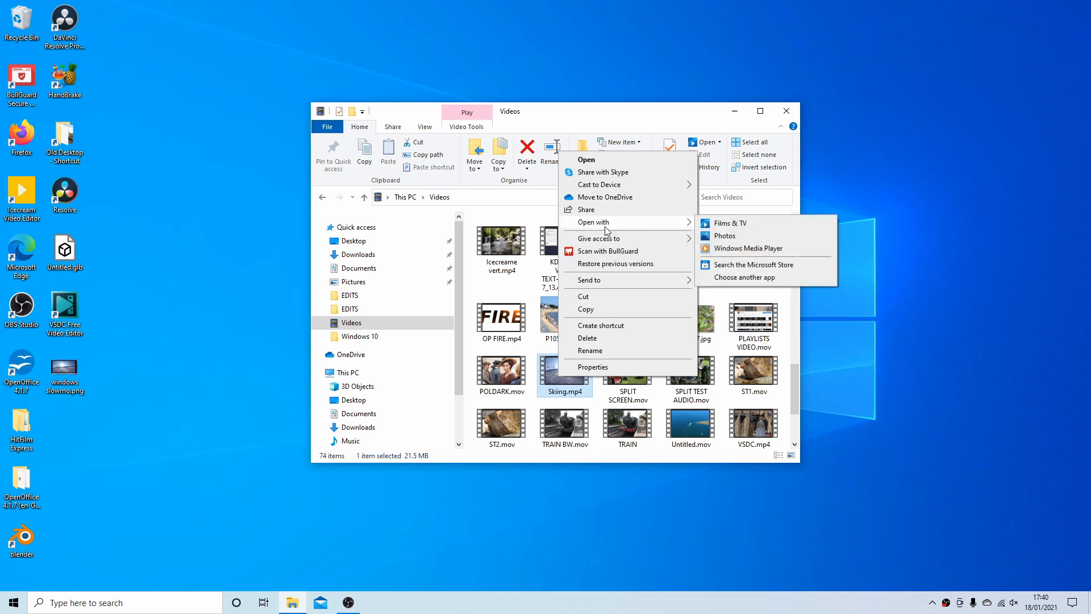
mouse_move(738, 237)
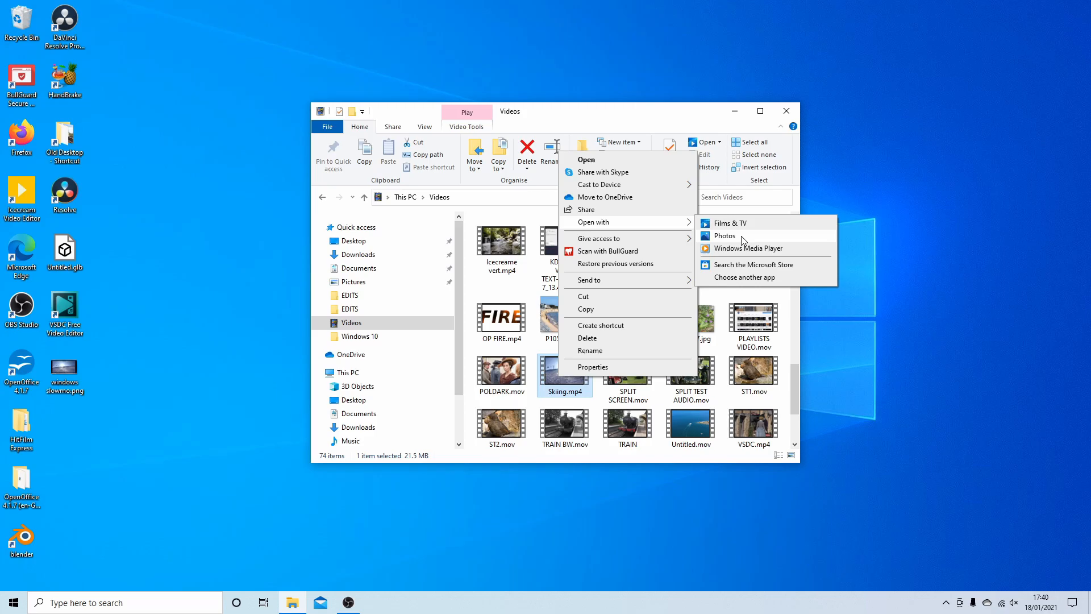
Open Skiing.mp4 in Photos, play and pause it, scrub to the middle and back to 00:00.
left_click(726, 235)
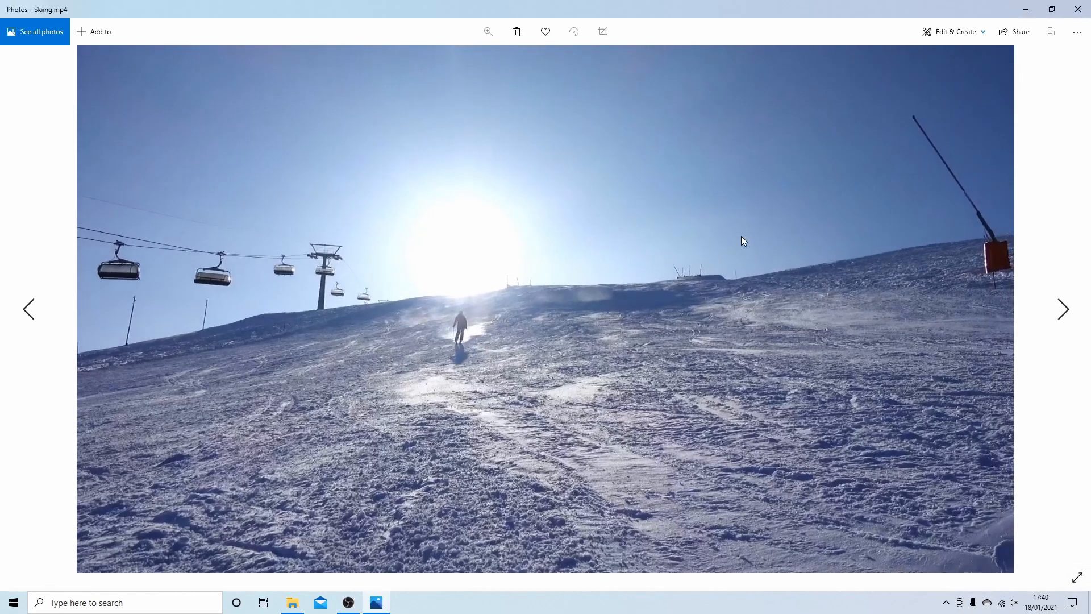
left_click(544, 309)
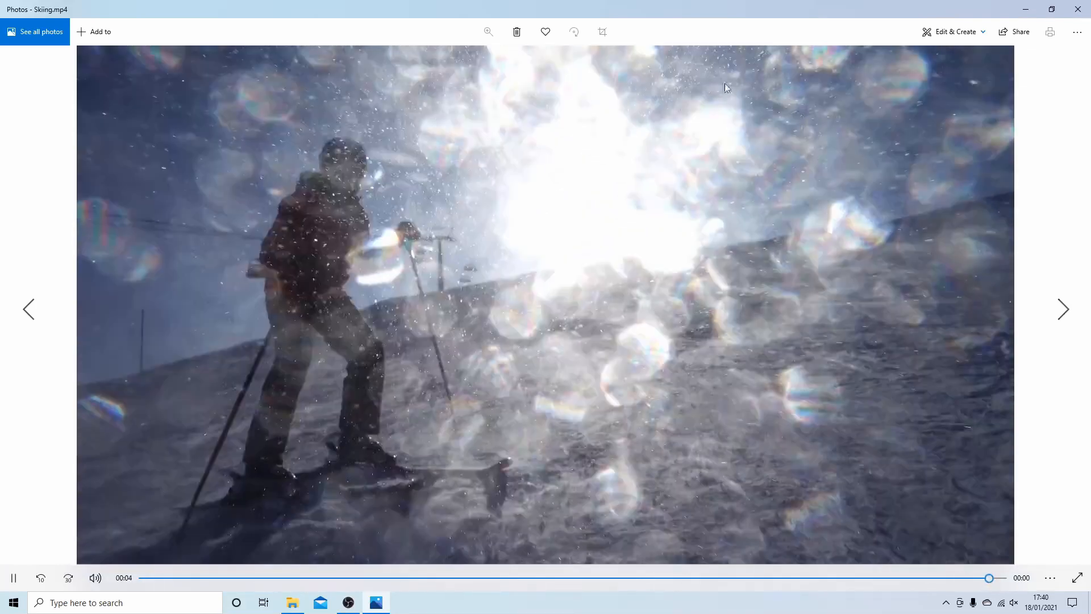
left_click(14, 578)
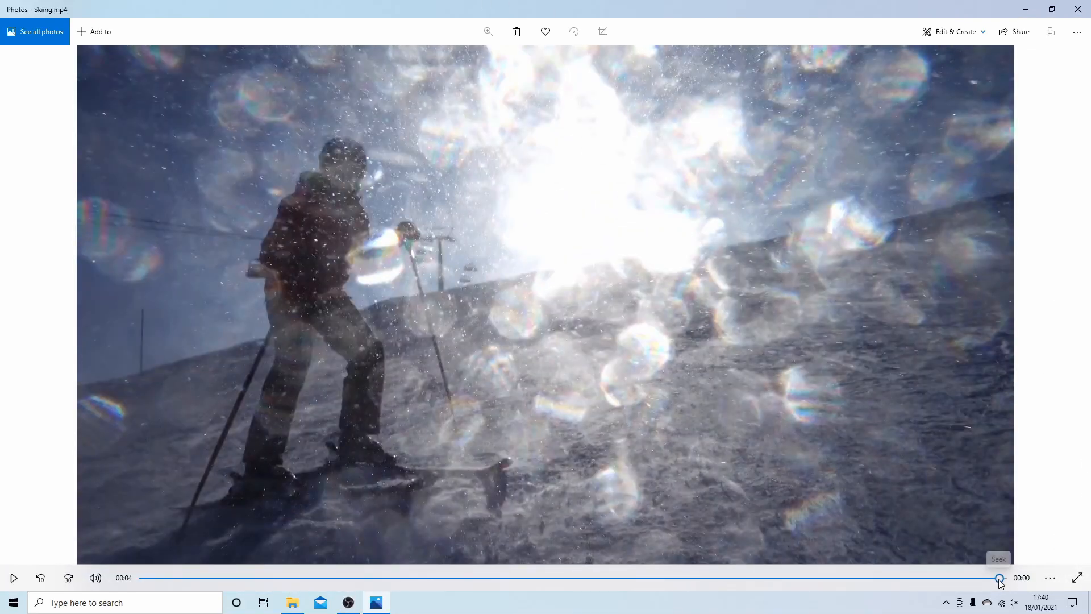
left_click_drag(999, 578, 702, 577)
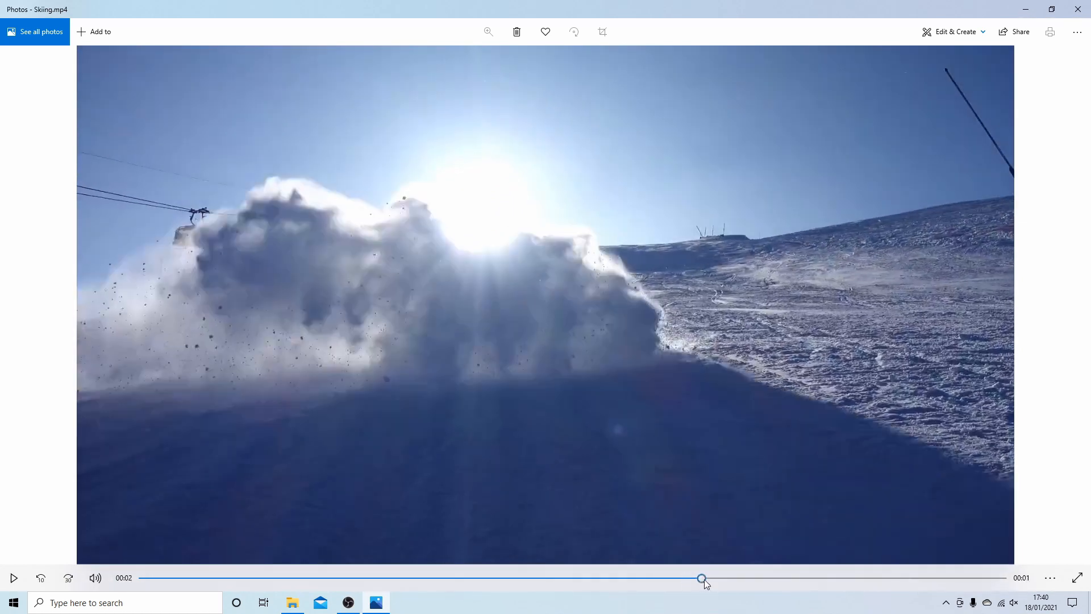
left_click_drag(702, 578, 144, 577)
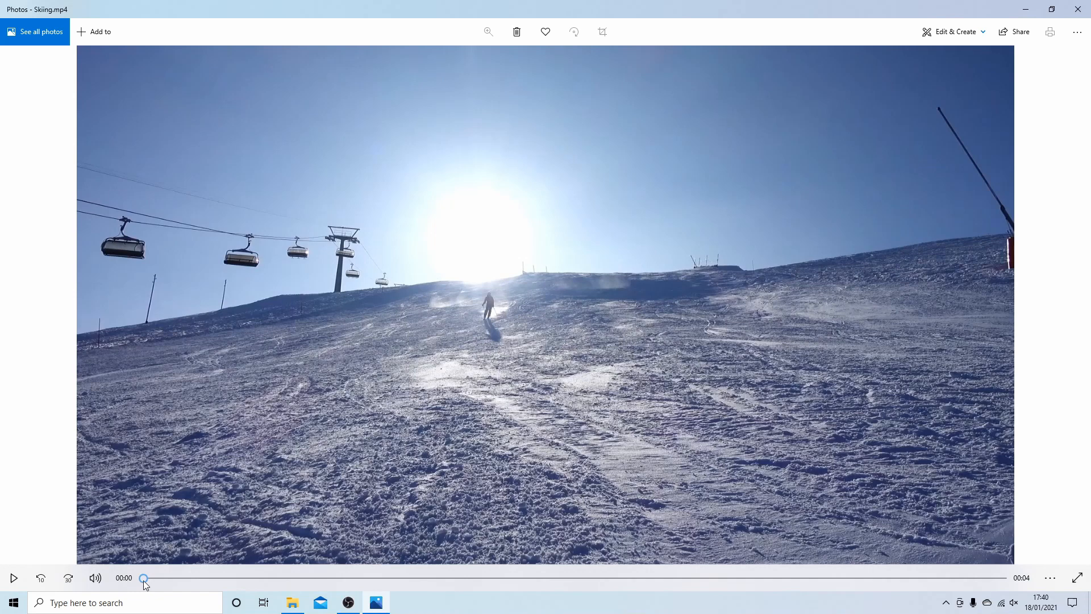
mouse_move(143, 578)
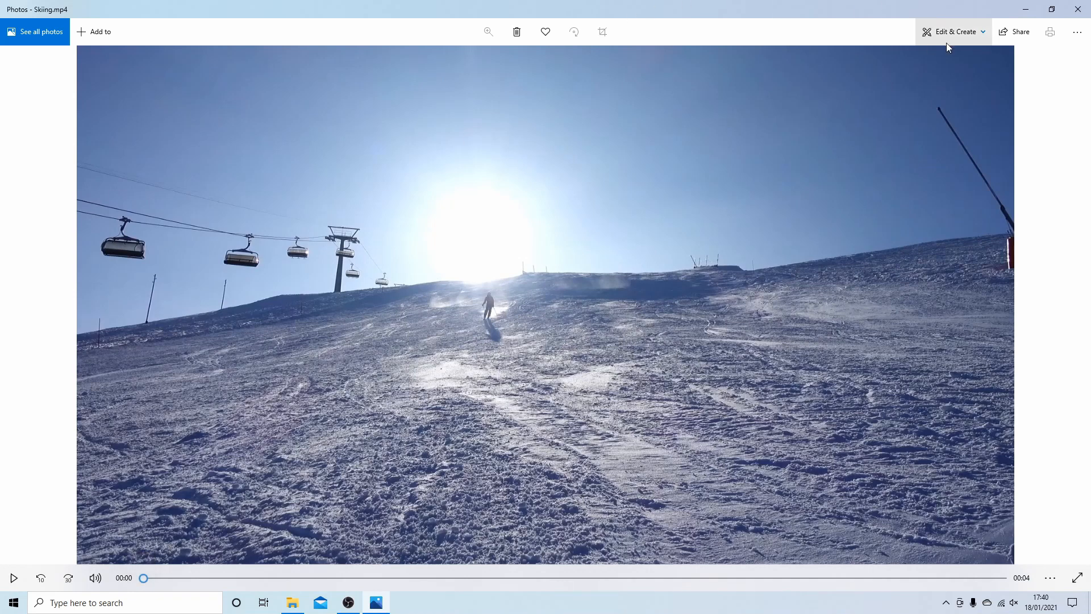
mouse_move(950, 32)
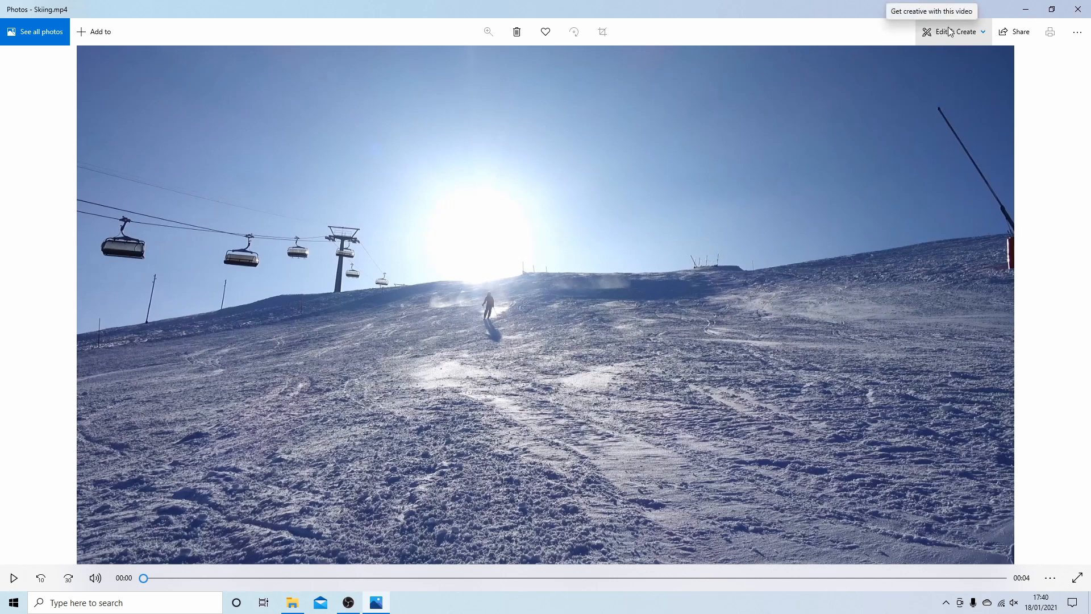
mouse_move(961, 40)
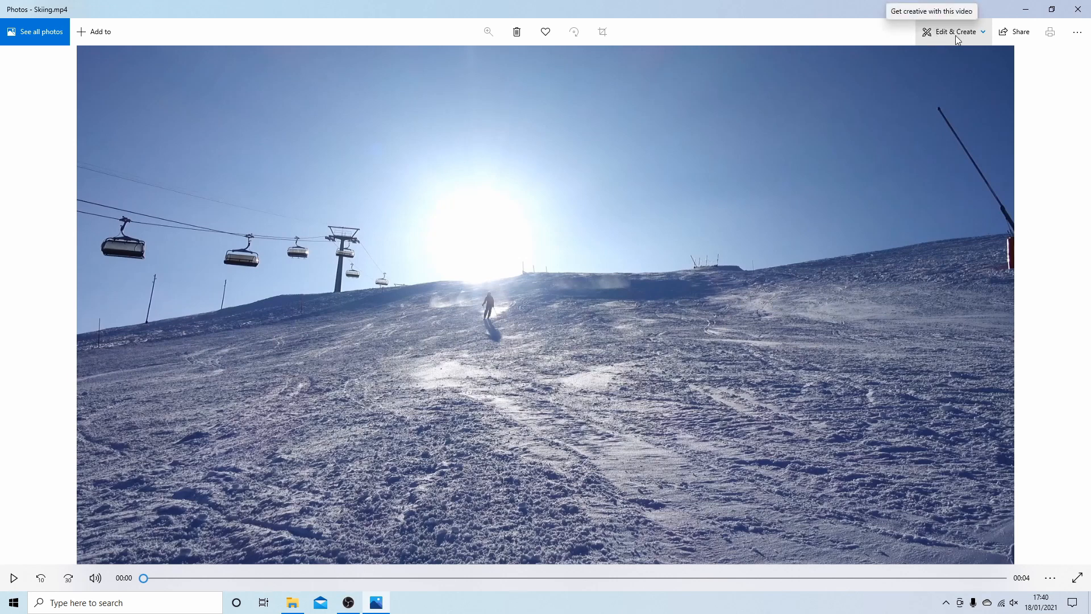
Start the Add slo-mo editor for the skiing video from Edit & Create.
left_click(958, 32)
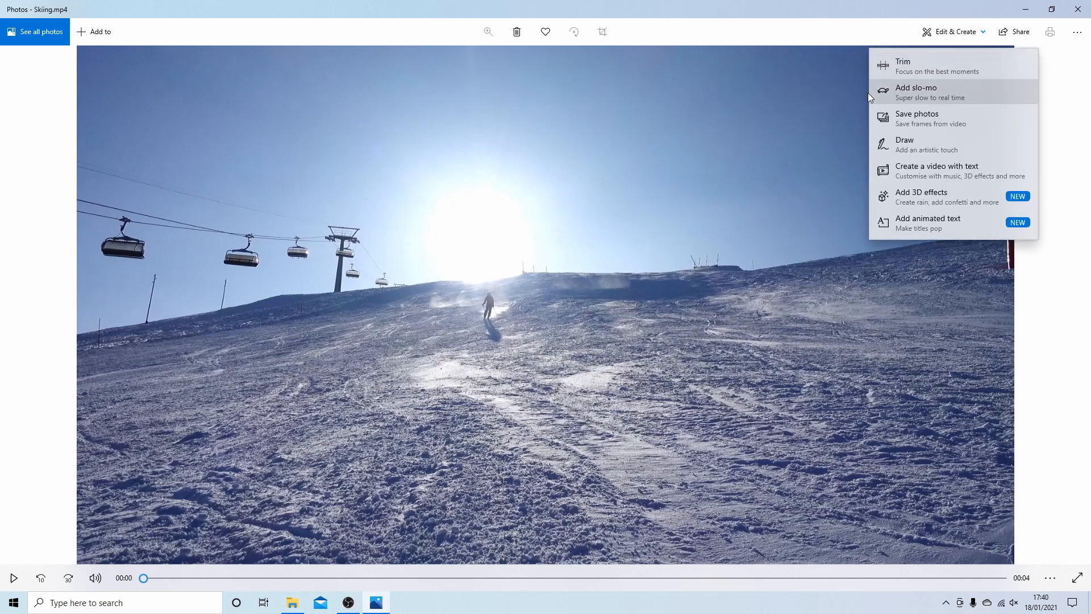
mouse_move(933, 100)
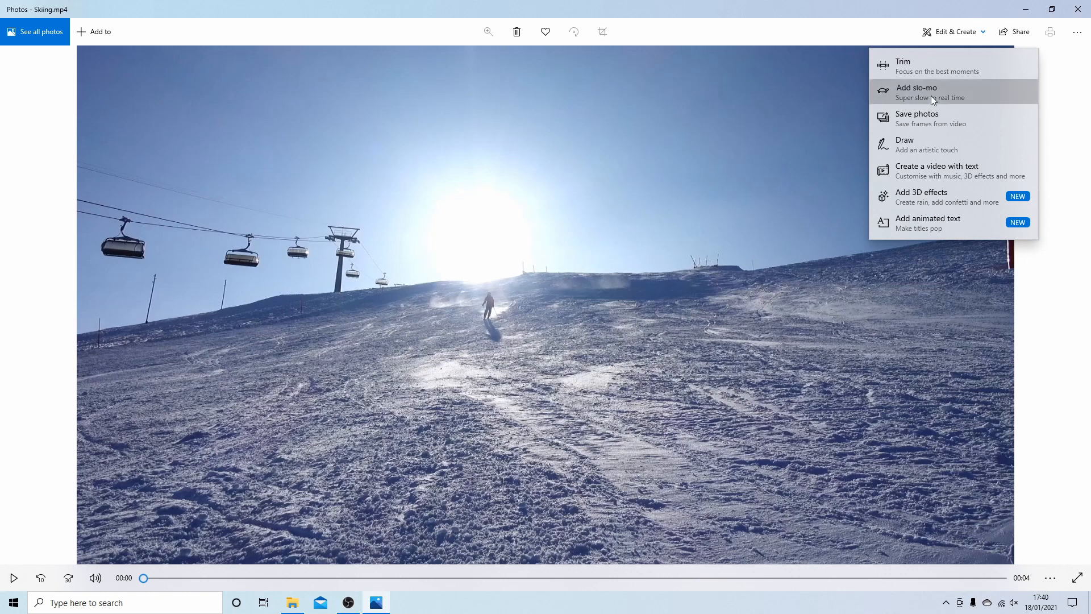
left_click(932, 92)
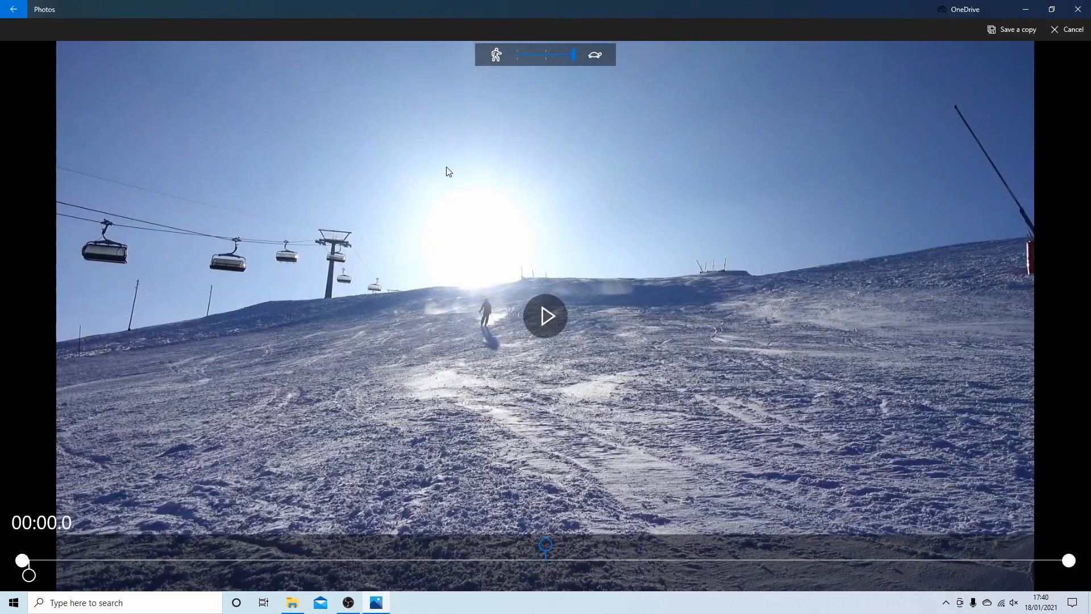
mouse_move(857, 103)
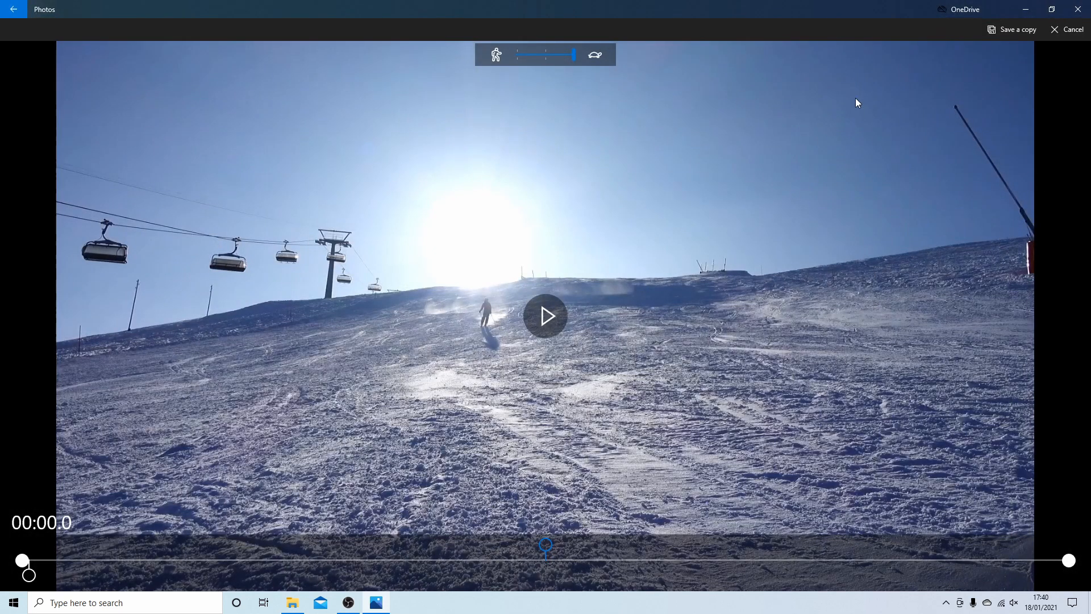
mouse_move(623, 344)
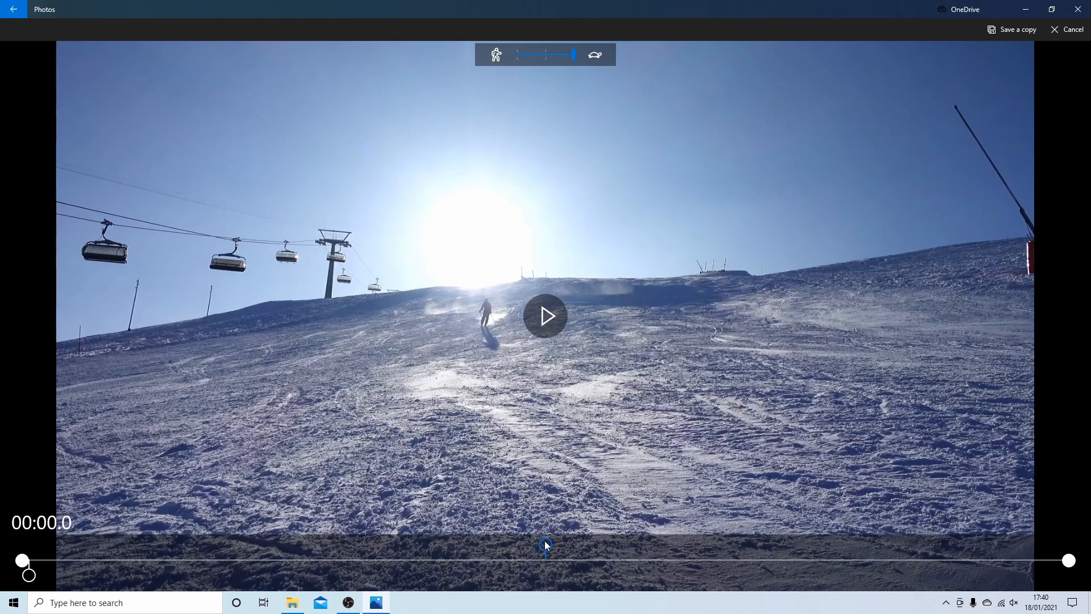
mouse_move(608, 532)
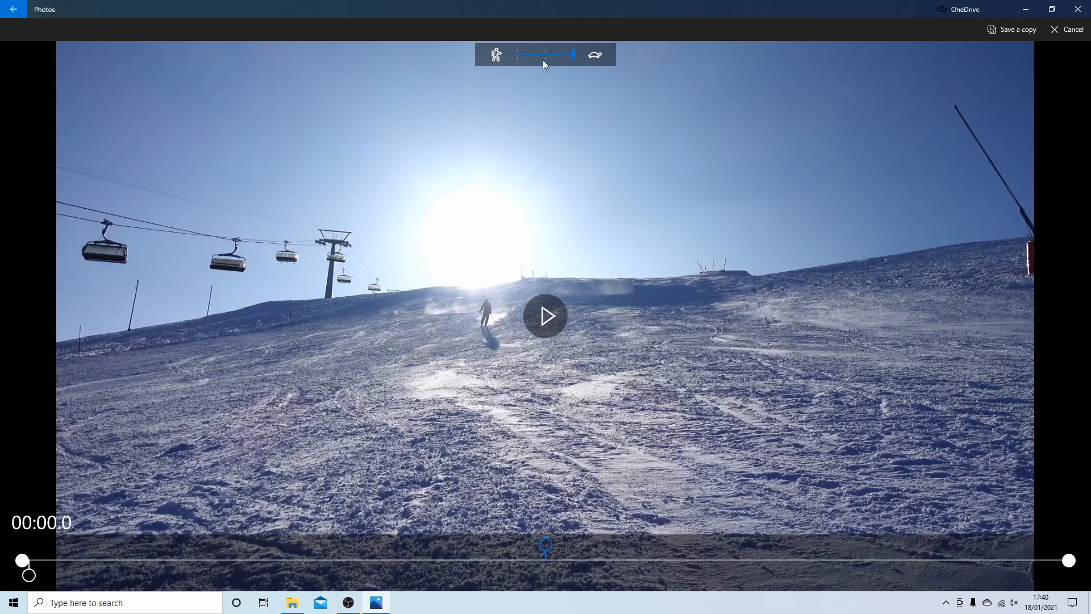
mouse_move(545, 209)
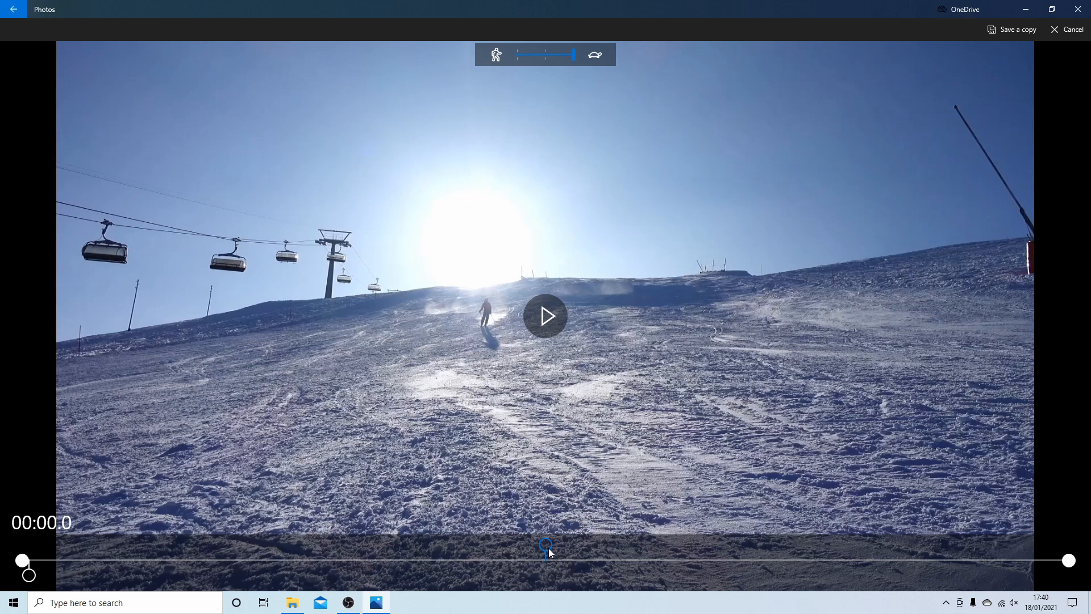
mouse_move(535, 439)
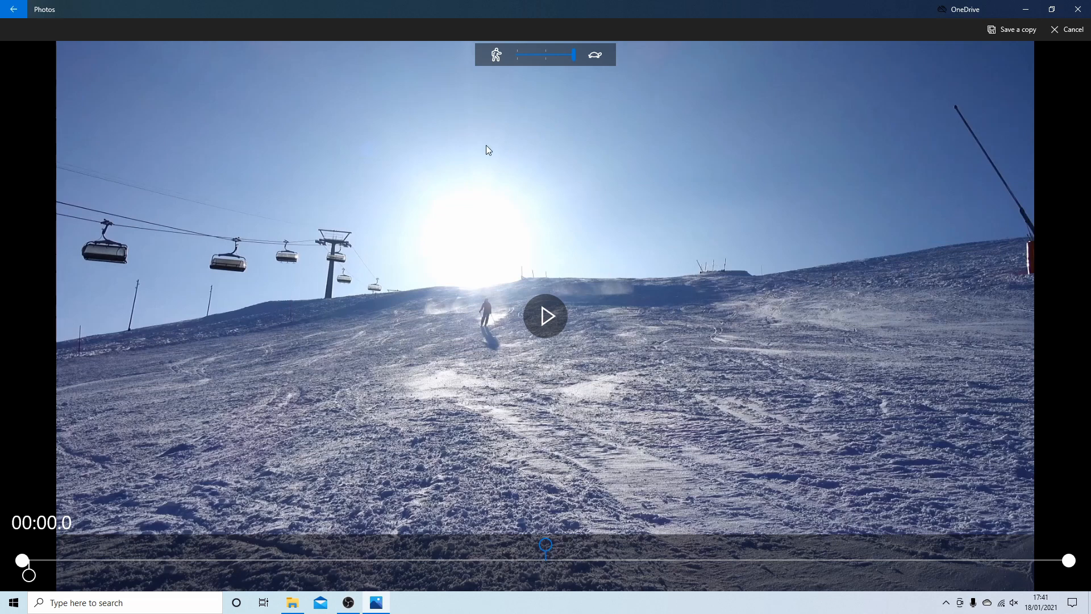
mouse_move(312, 397)
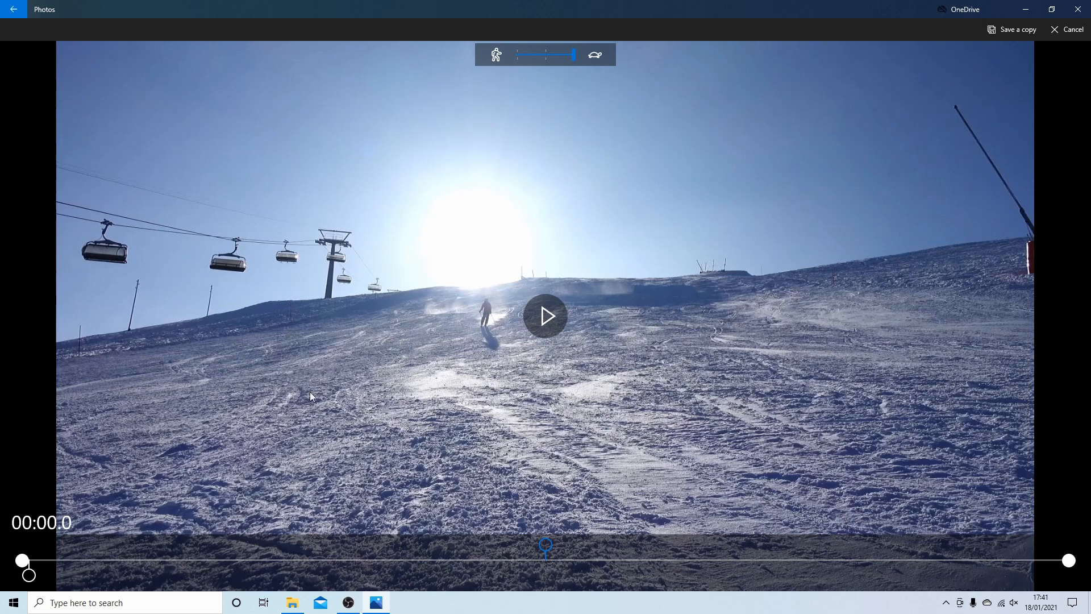
mouse_move(48, 577)
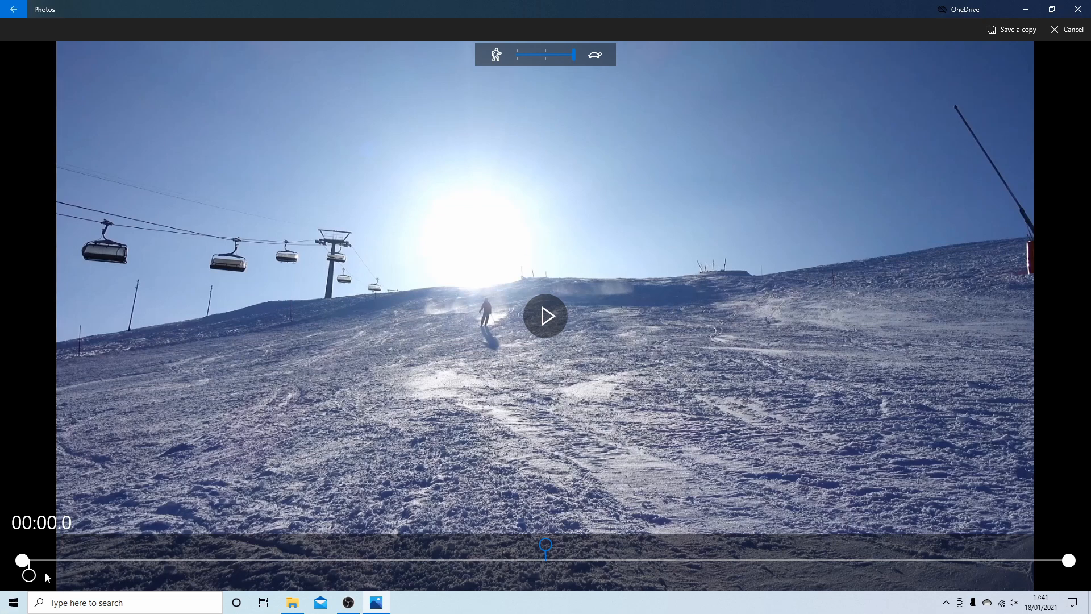
Move the slow-motion section's start to about 1.7 seconds into the clip.
left_click_drag(28, 575, 63, 576)
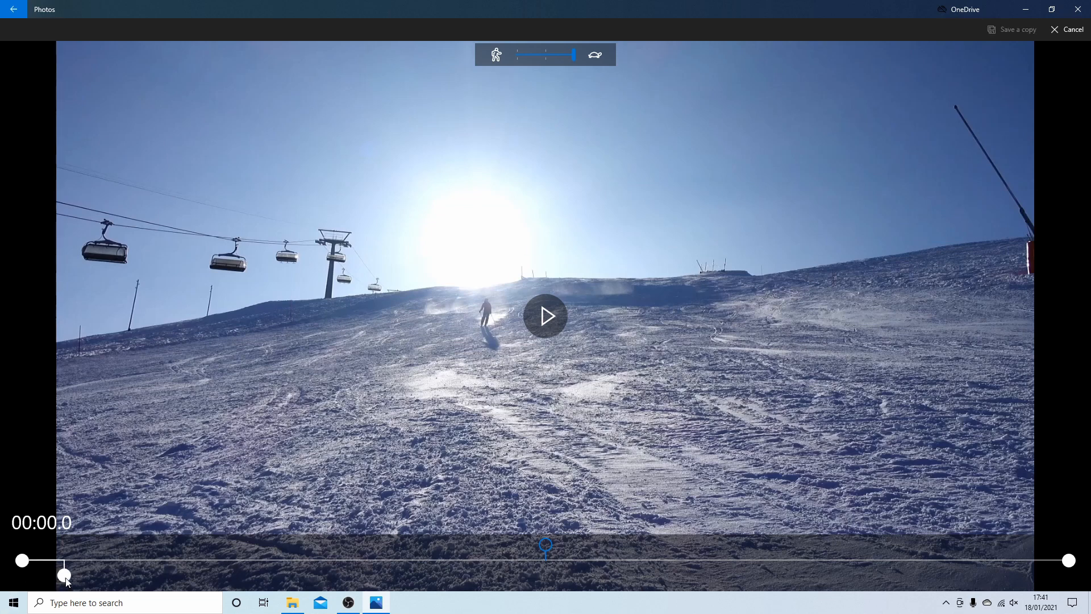
left_click_drag(63, 575, 397, 575)
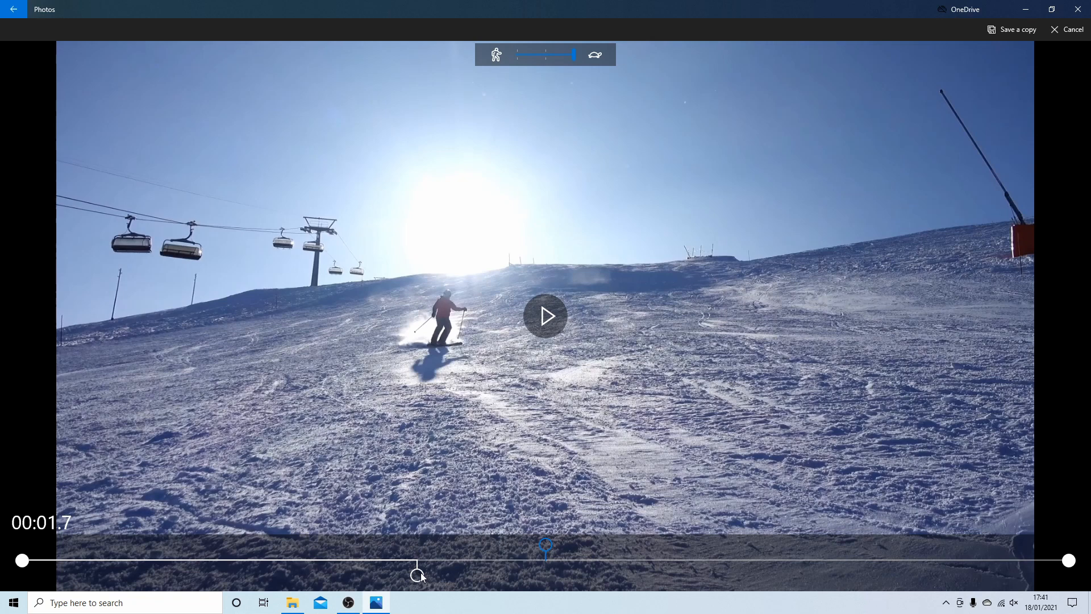
mouse_move(549, 328)
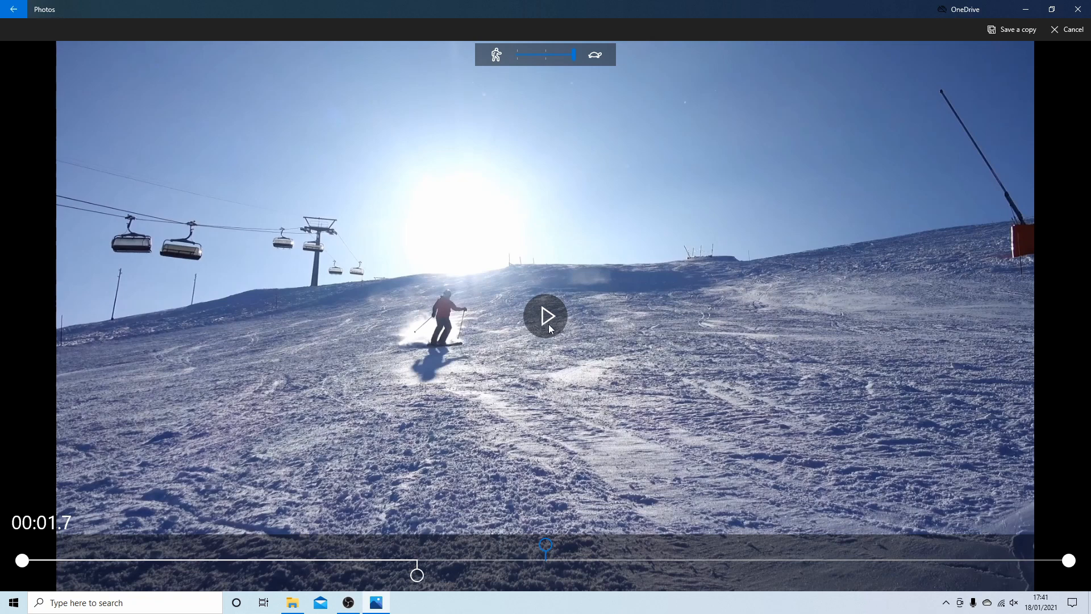
mouse_move(505, 285)
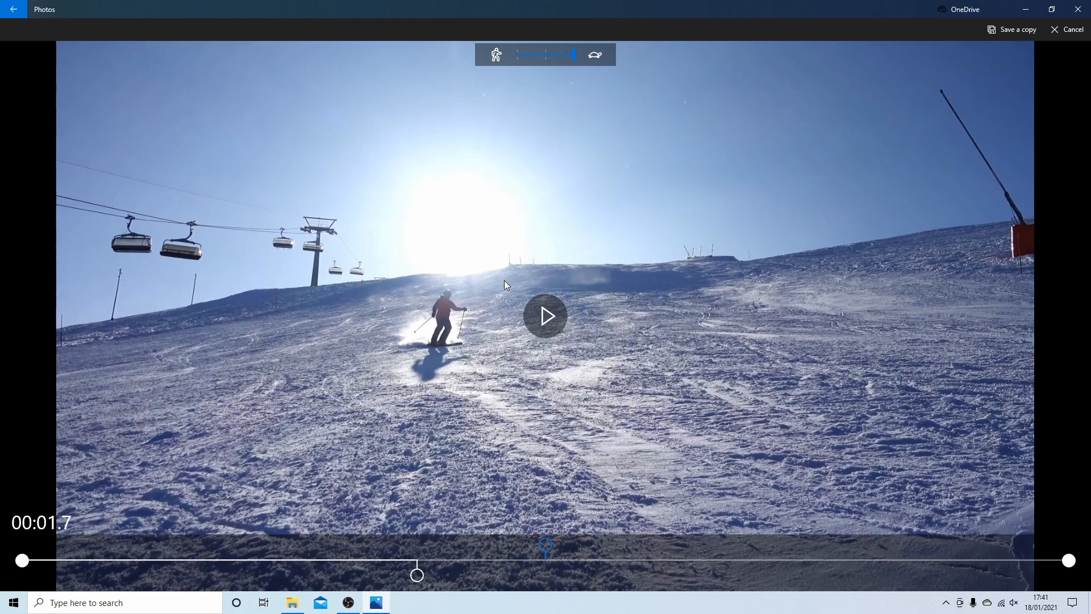
mouse_move(573, 319)
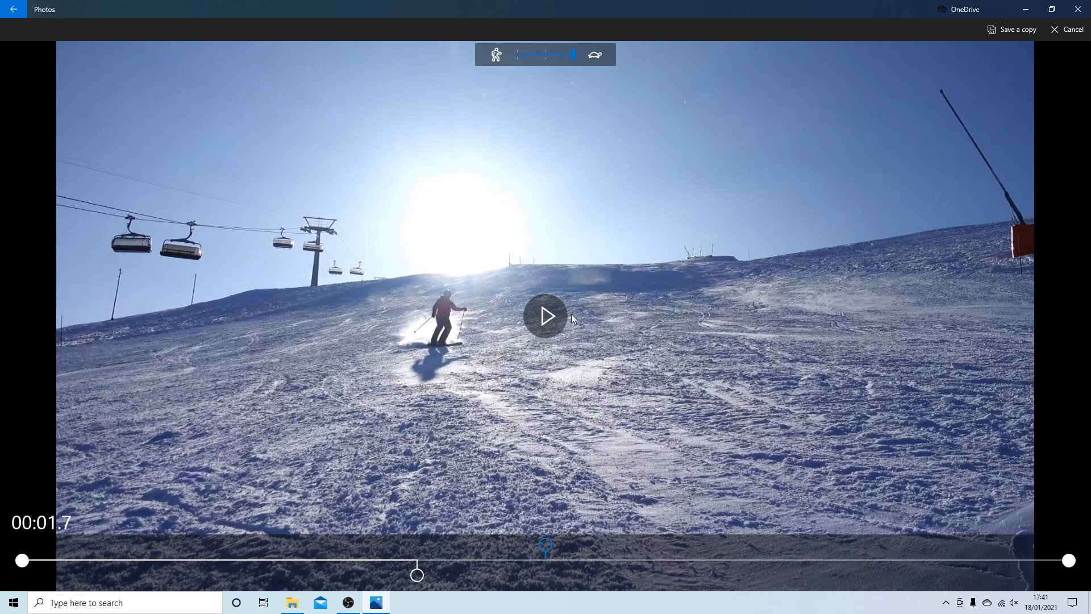
mouse_move(548, 315)
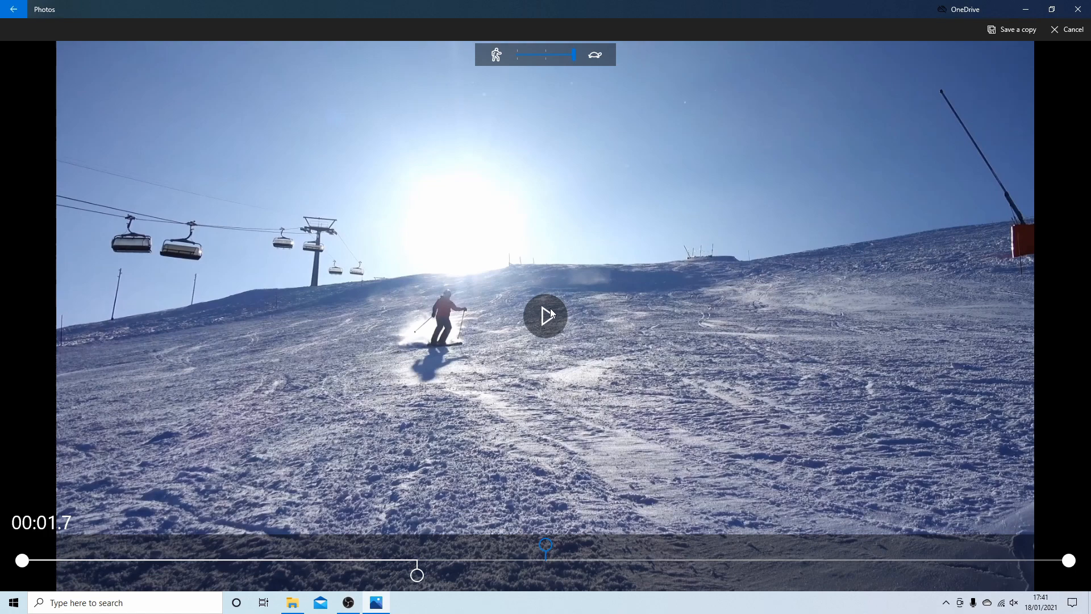
mouse_move(545, 321)
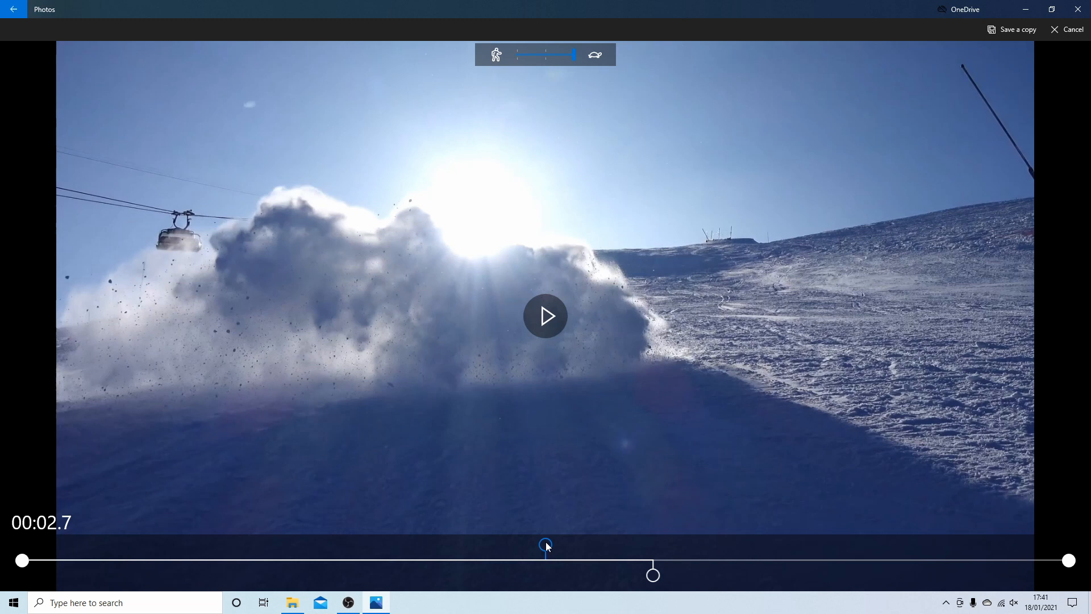
mouse_move(532, 565)
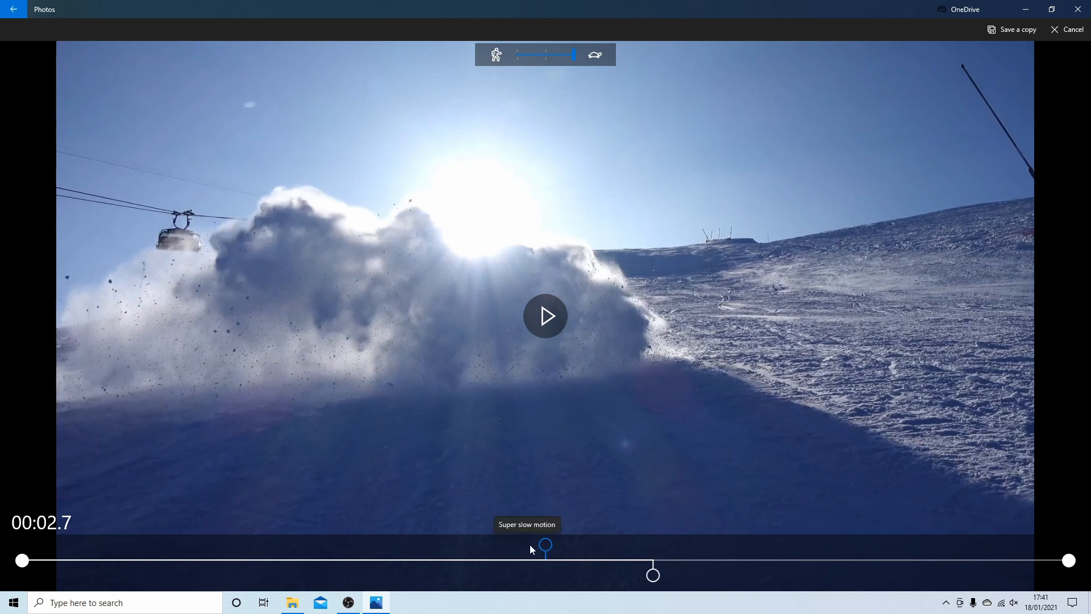
mouse_move(521, 546)
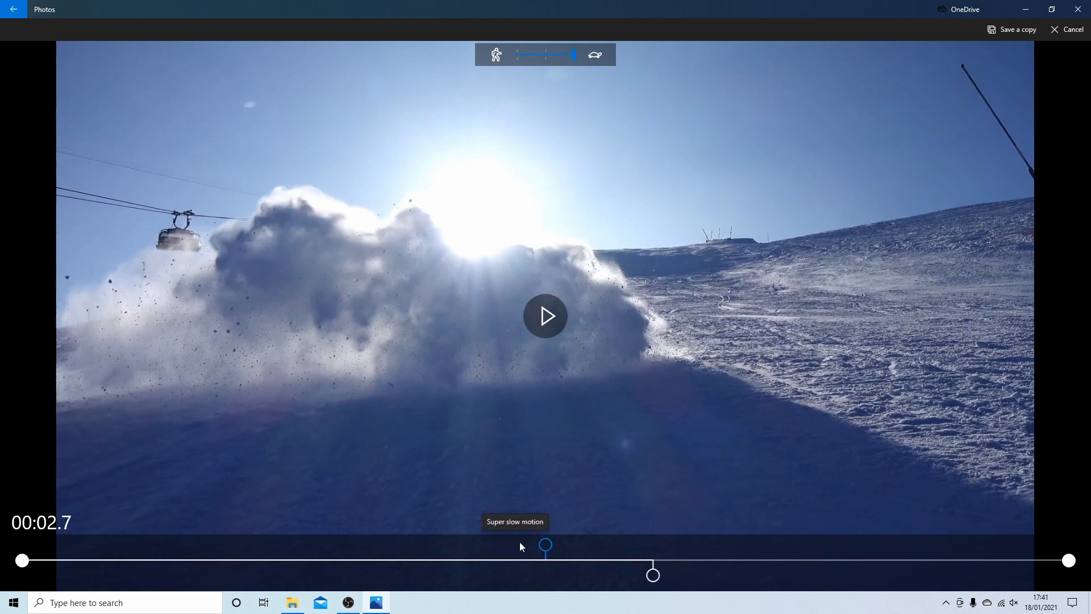
mouse_move(546, 534)
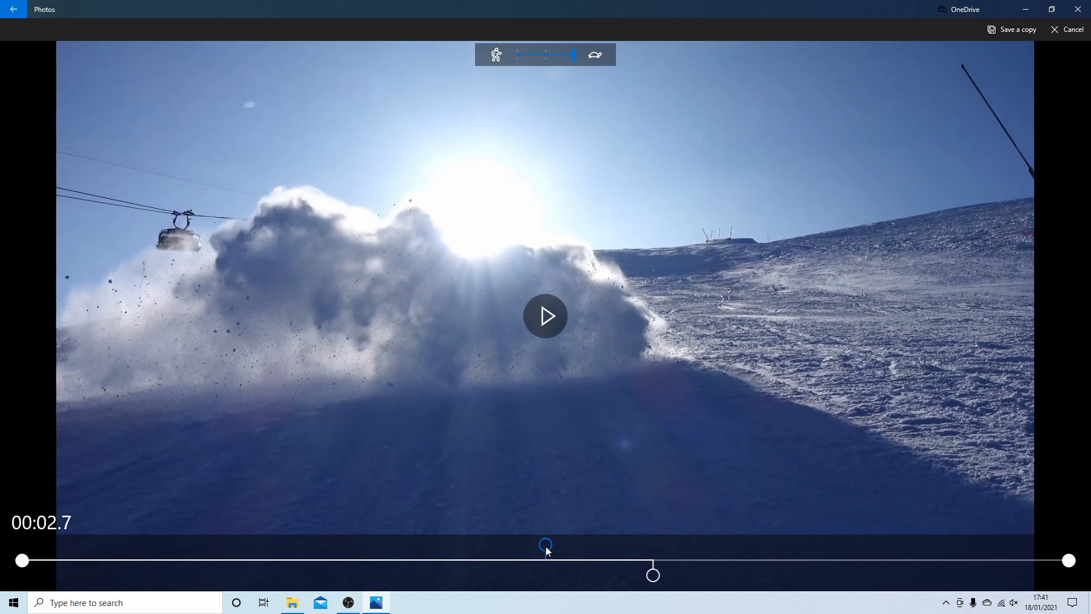
Fine-tune the slo-mo marker onto the snow spray near 2.5 seconds and scrub to check it.
left_click_drag(545, 545, 561, 544)
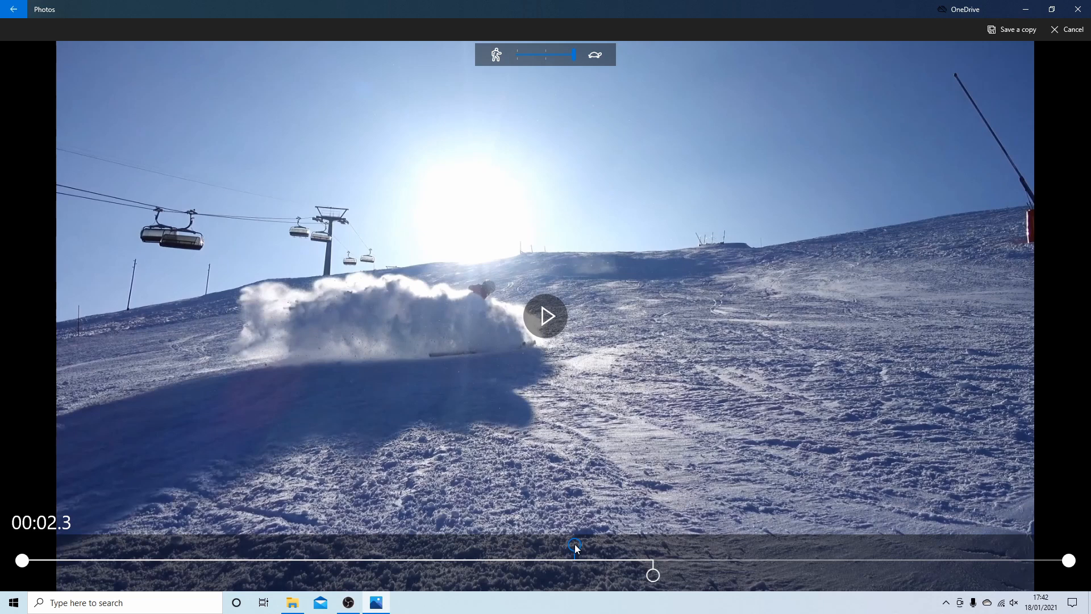
mouse_move(538, 302)
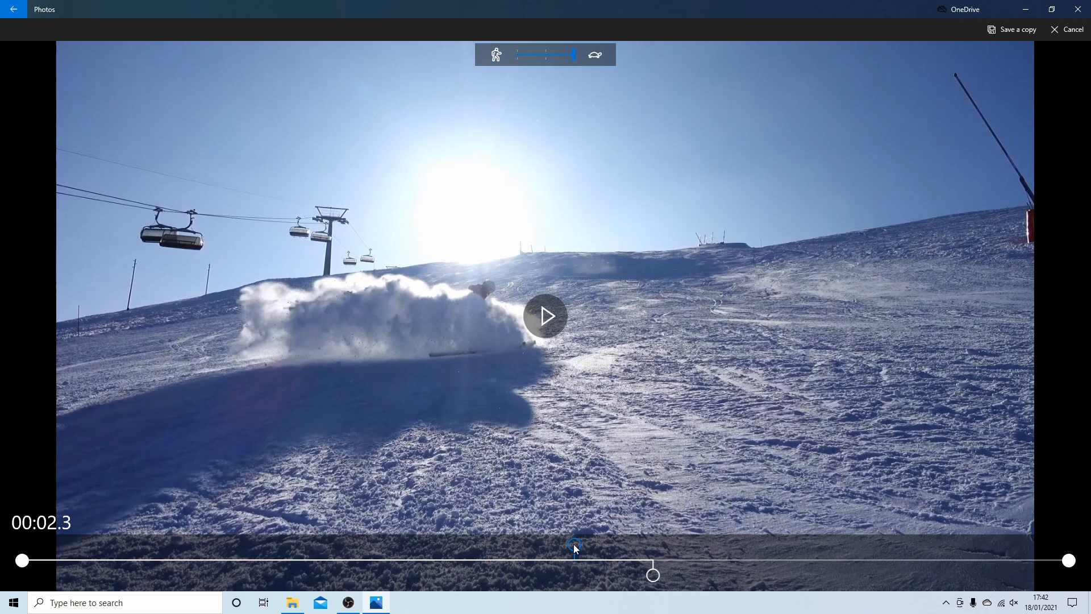
left_click_drag(575, 545, 587, 545)
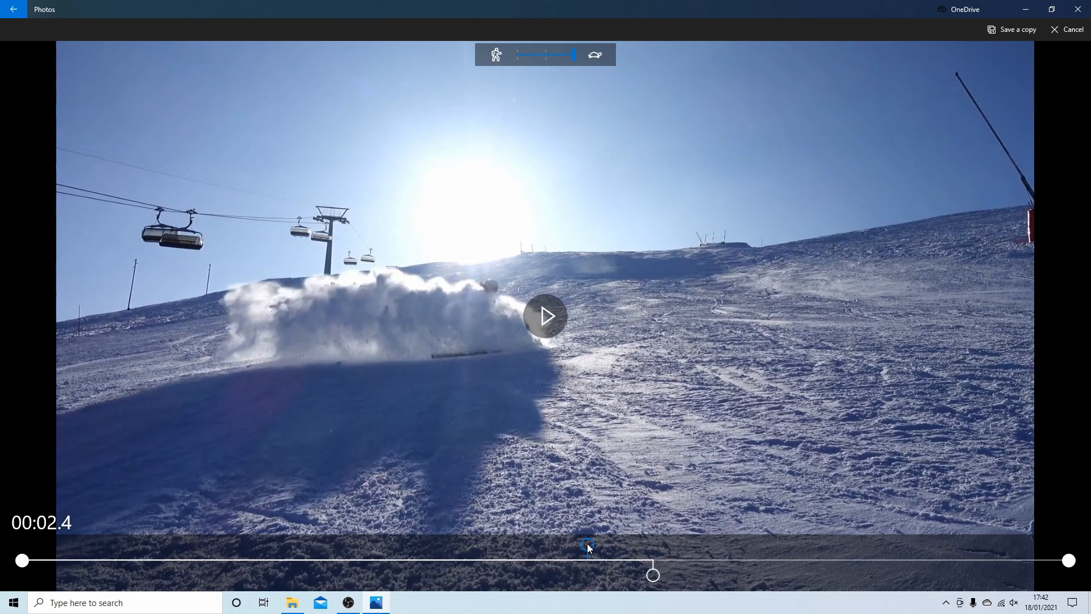
mouse_move(617, 532)
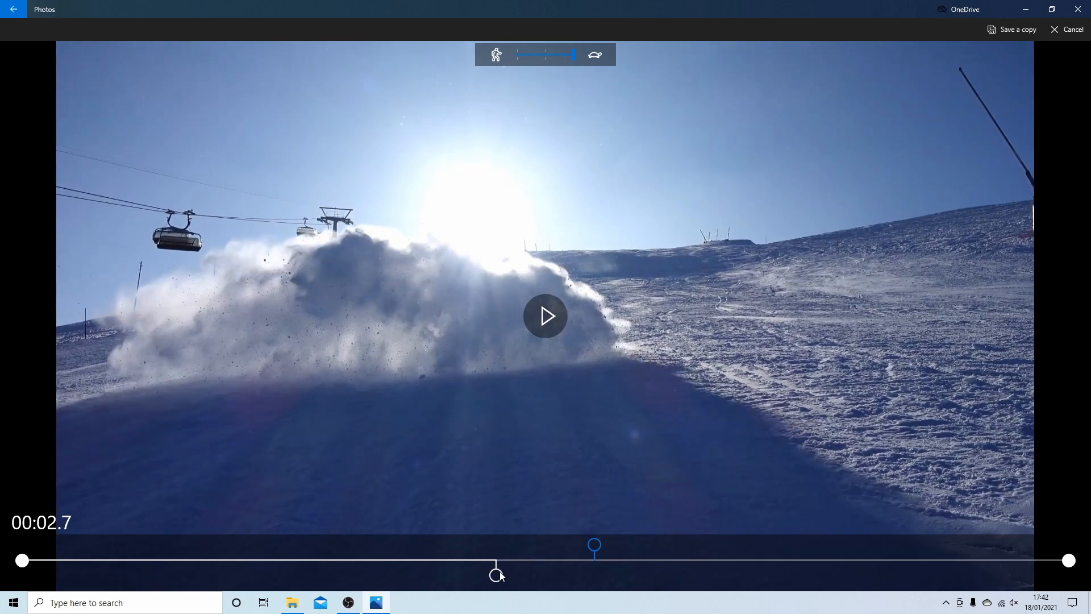
left_click_drag(497, 574, 495, 574)
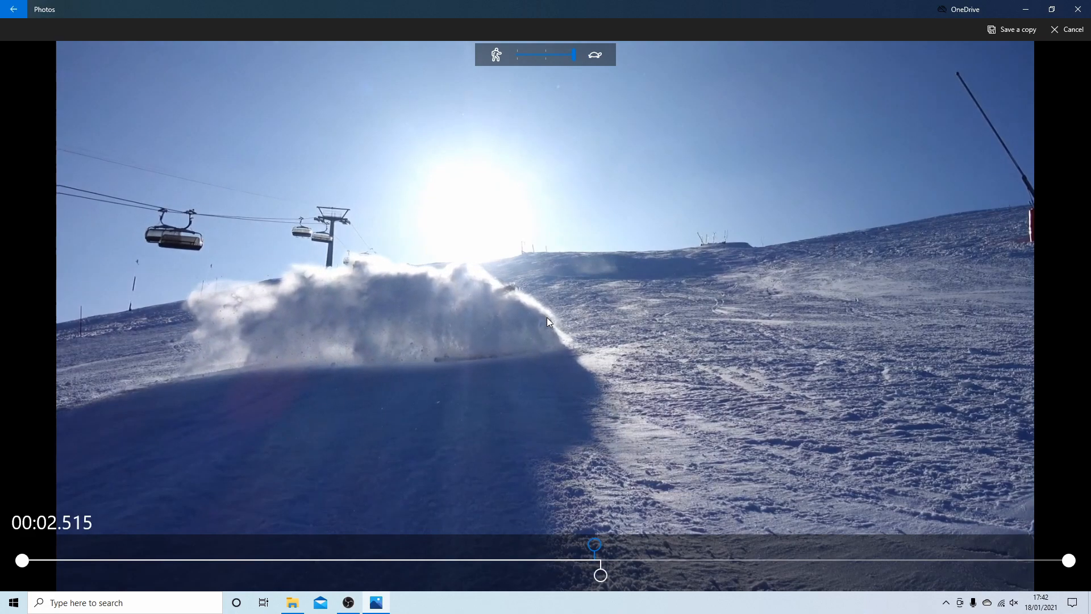
left_click_drag(600, 573, 132, 573)
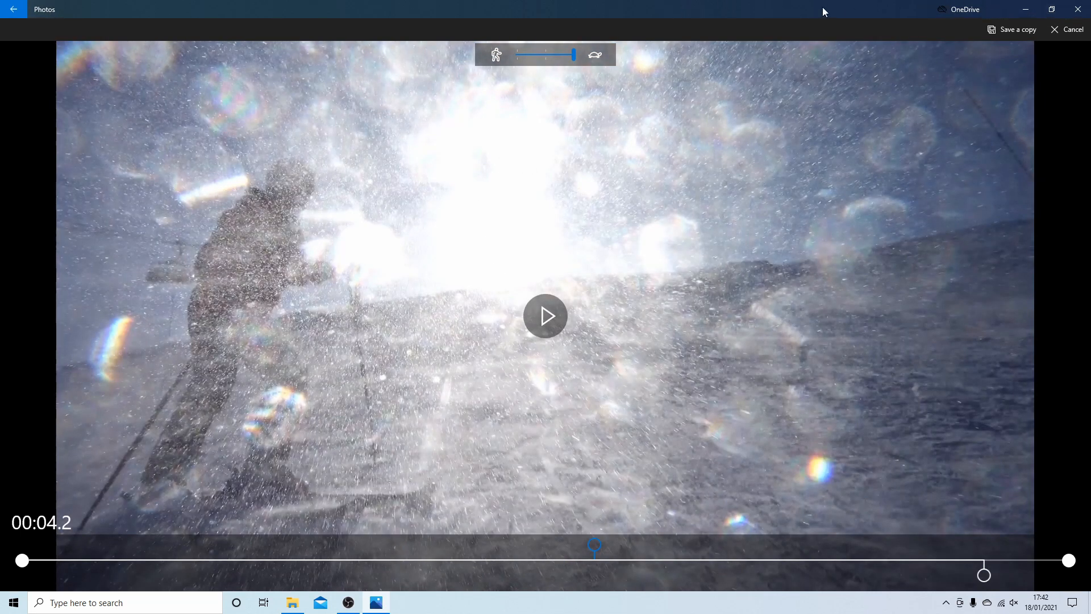
mouse_move(1012, 20)
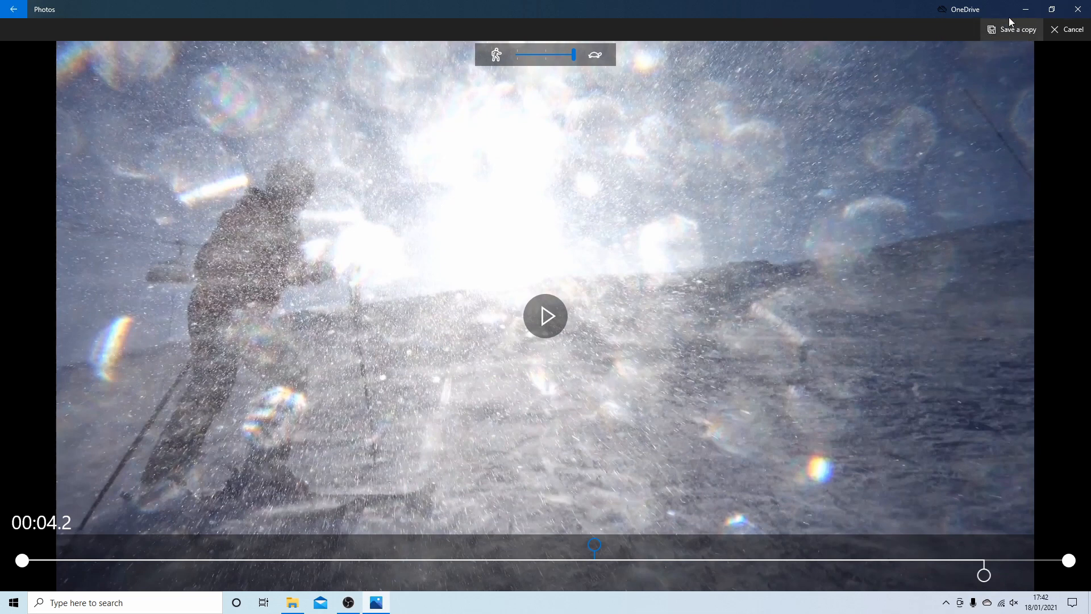
Save the slowed clip as a copy, which opens as Skiing_Slomo.mp4.
left_click(1018, 29)
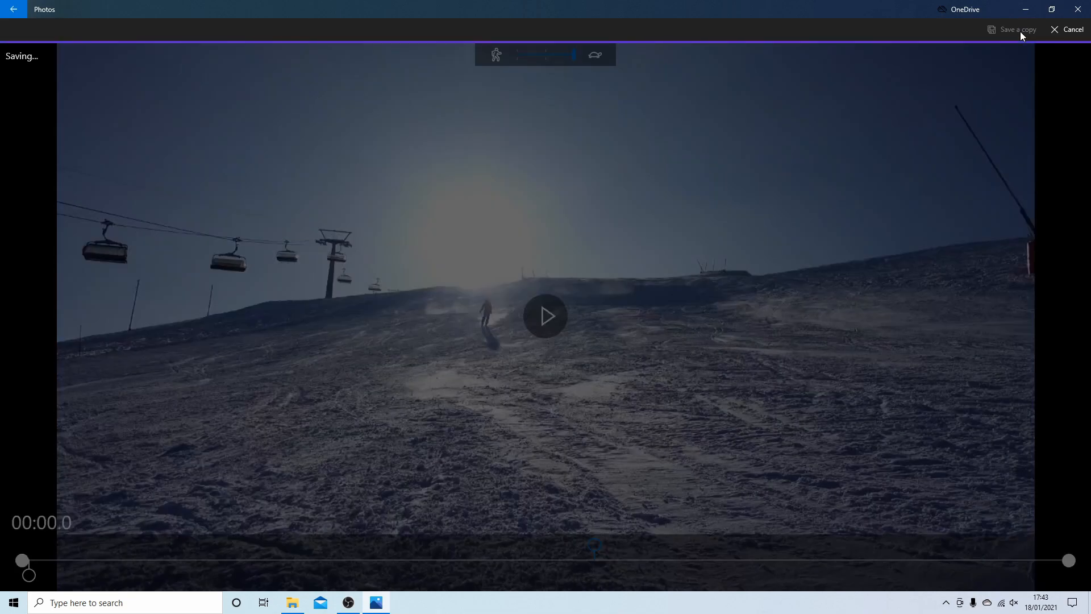
left_click(1017, 30)
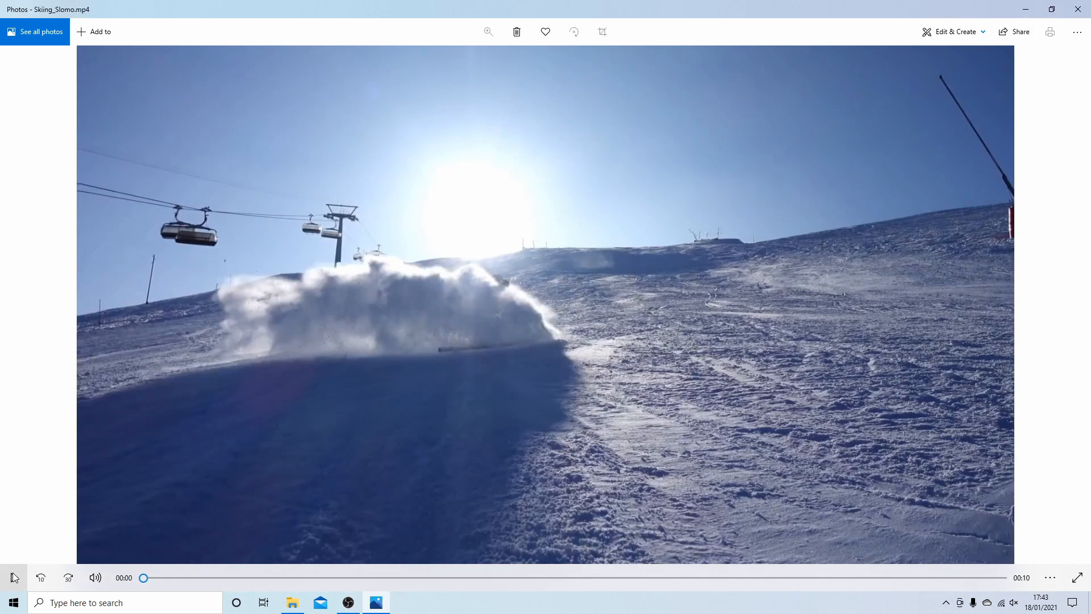
Play back the newly saved Skiing_Slomo.mp4 in the viewer.
left_click(14, 577)
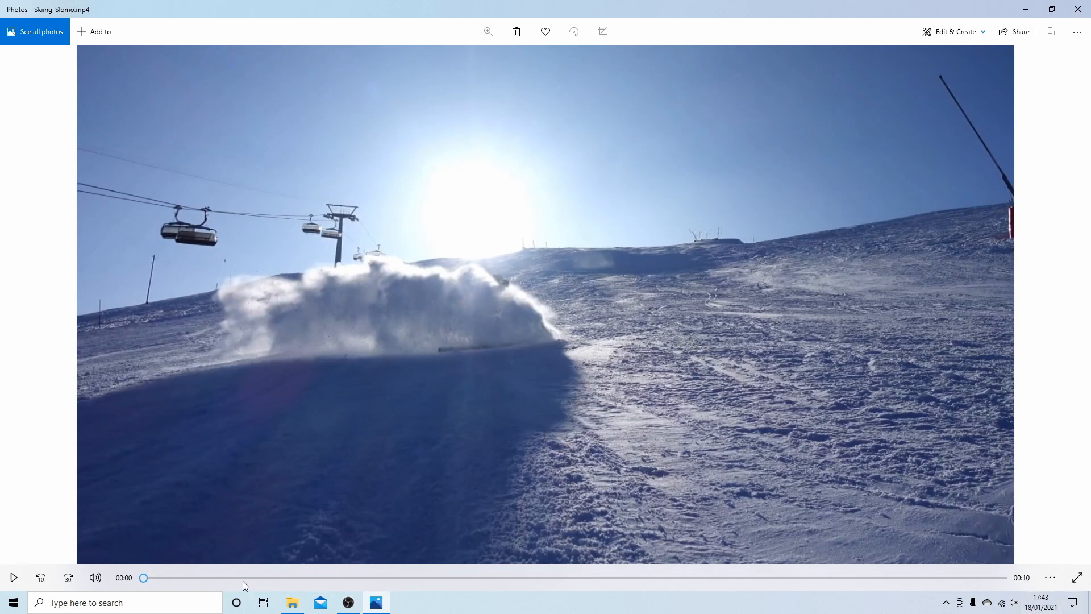
left_click(13, 578)
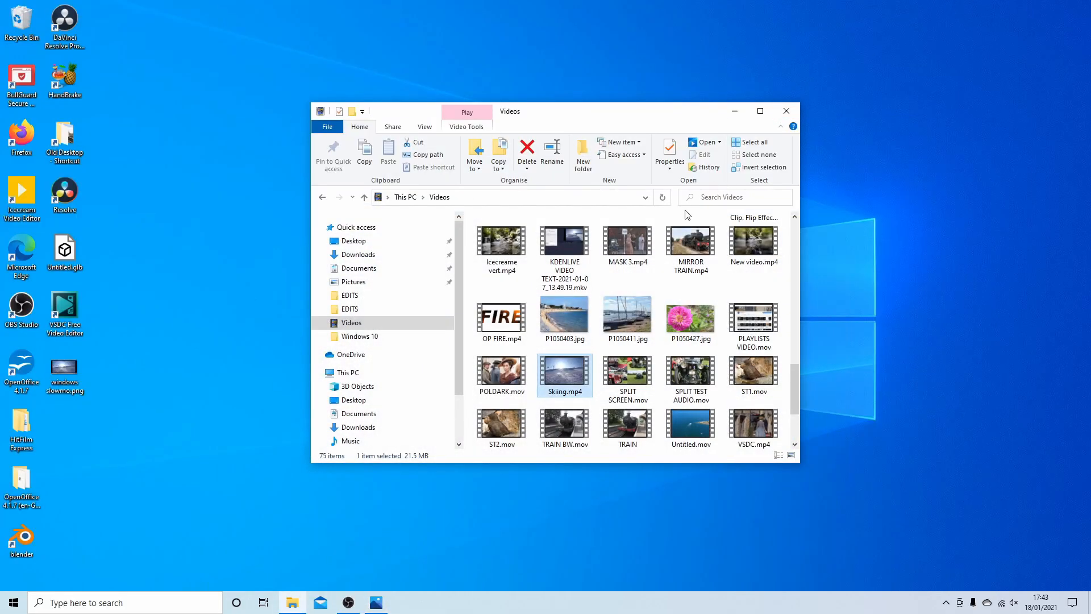
mouse_move(587, 300)
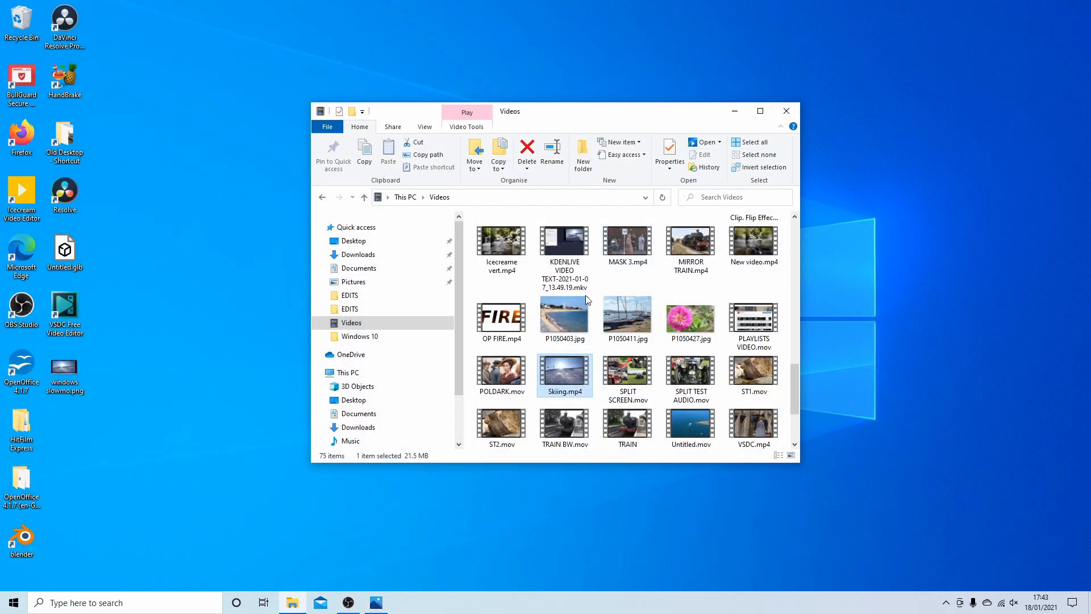
mouse_move(564, 371)
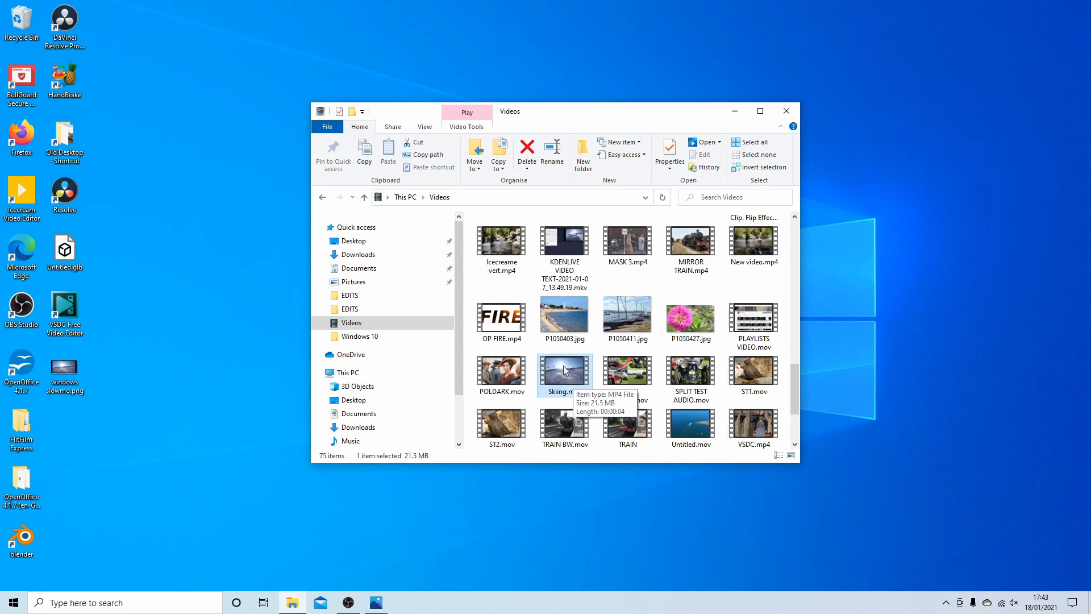
scroll("down", 3)
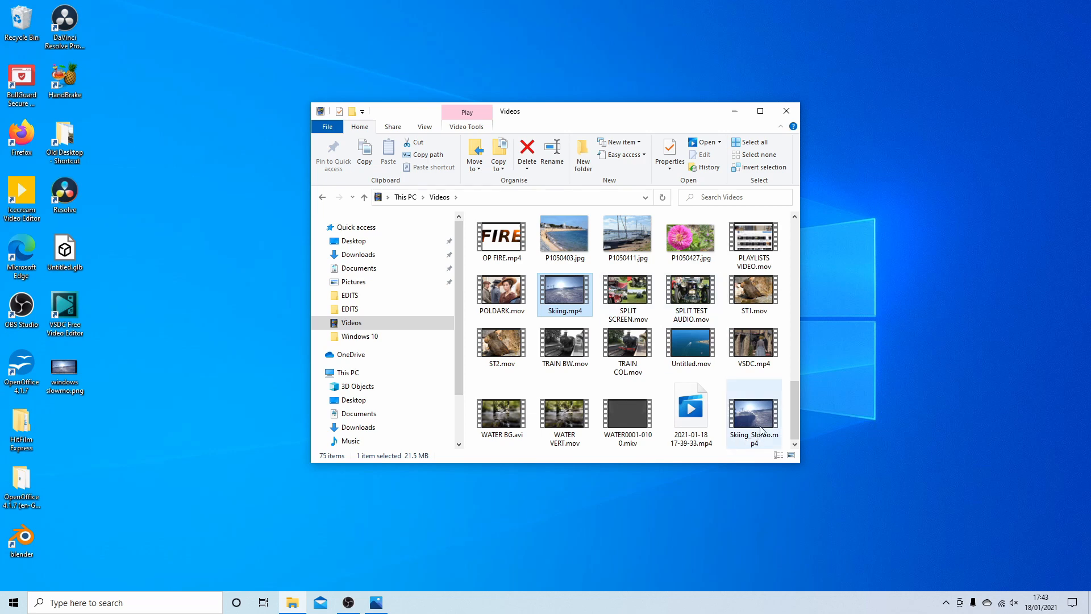
mouse_move(768, 417)
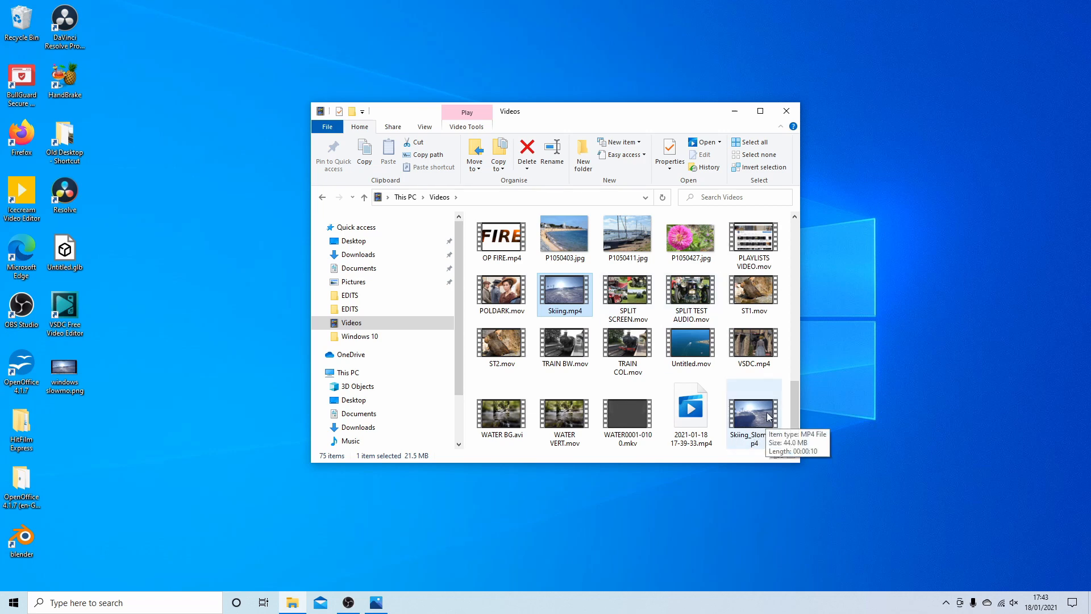
mouse_move(775, 389)
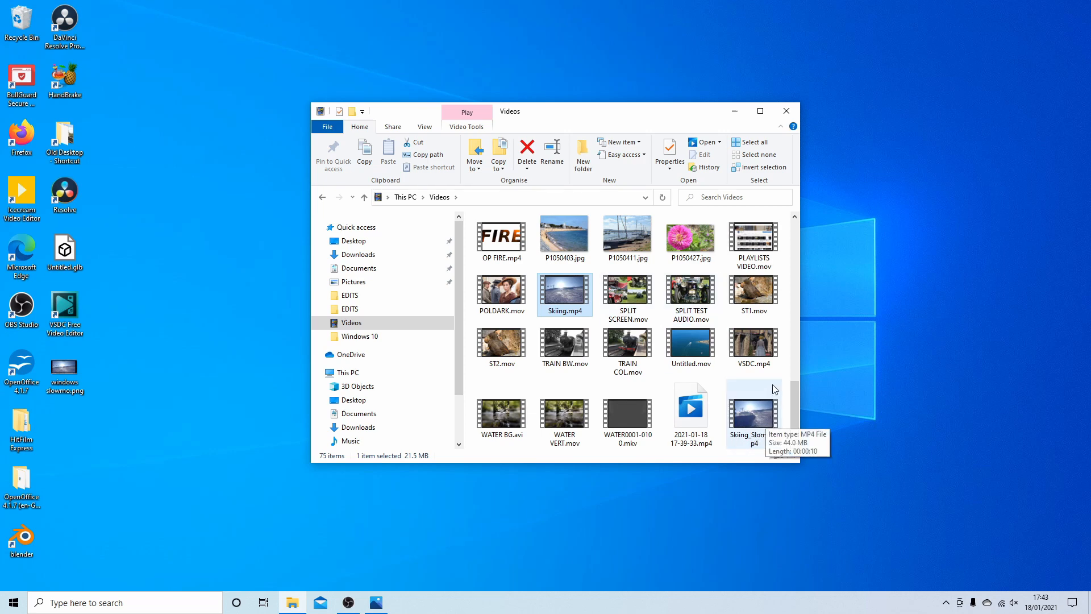
mouse_move(723, 74)
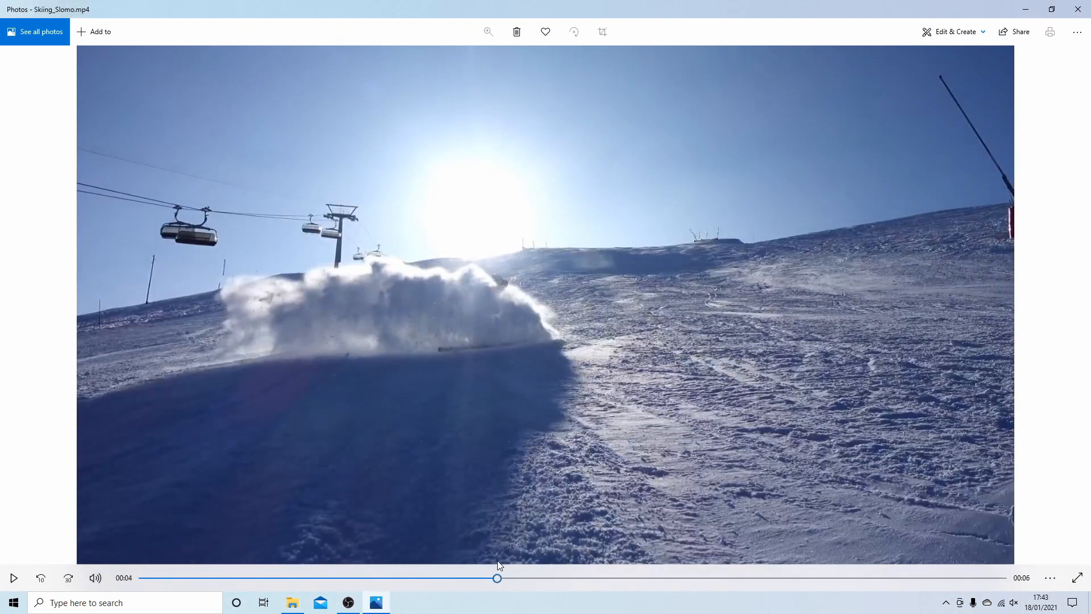
Skip back to around 3 seconds and play through the slowed snow-spray section.
left_click(41, 578)
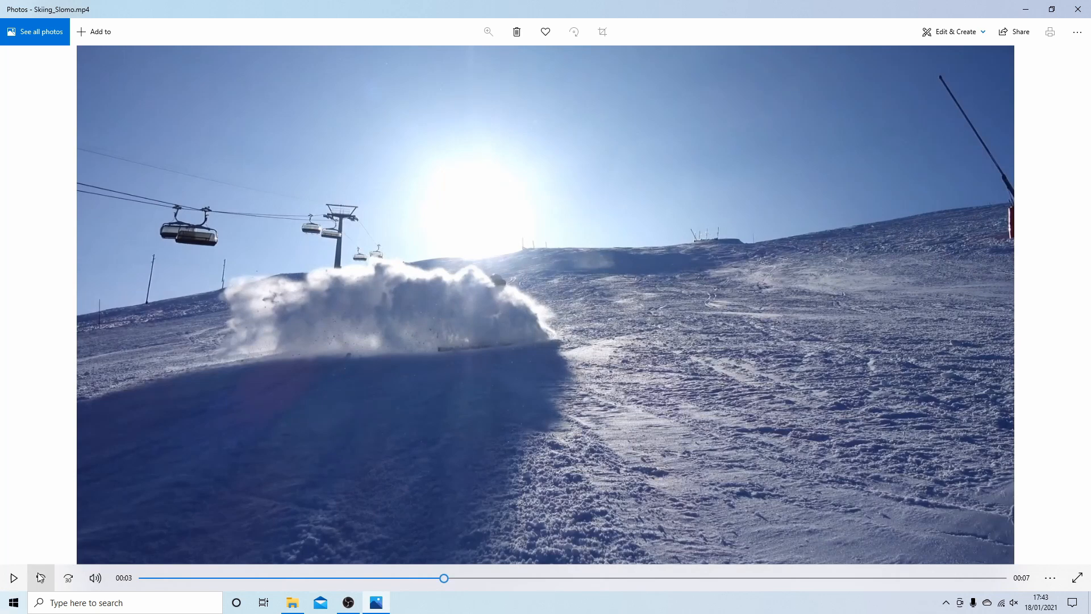
left_click(14, 578)
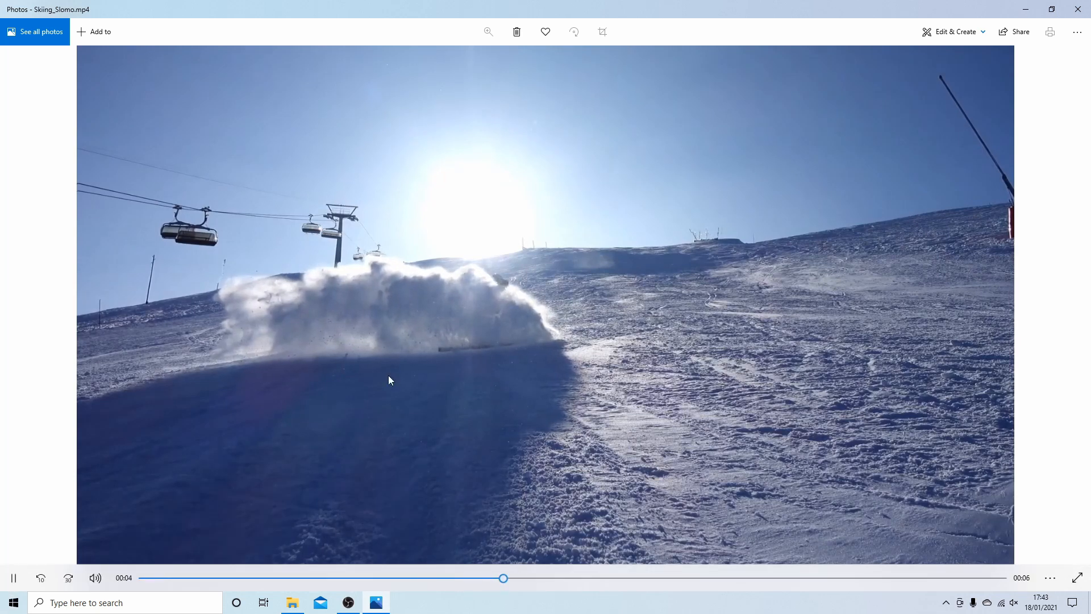